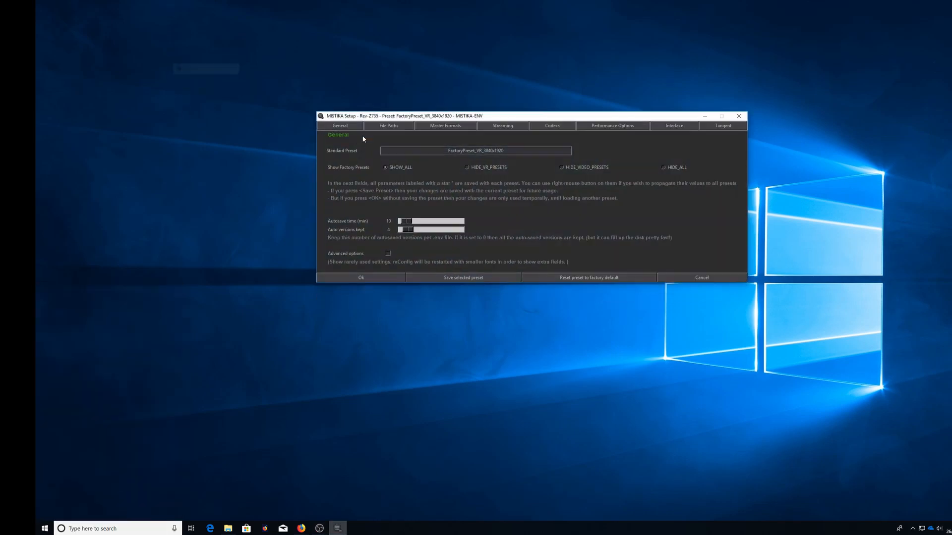
Step: Enable Tangent USB surfaces in mConfig's Tangent settings and confirm with Ok
{"action": "left_click", "coordinate": [722, 126]}
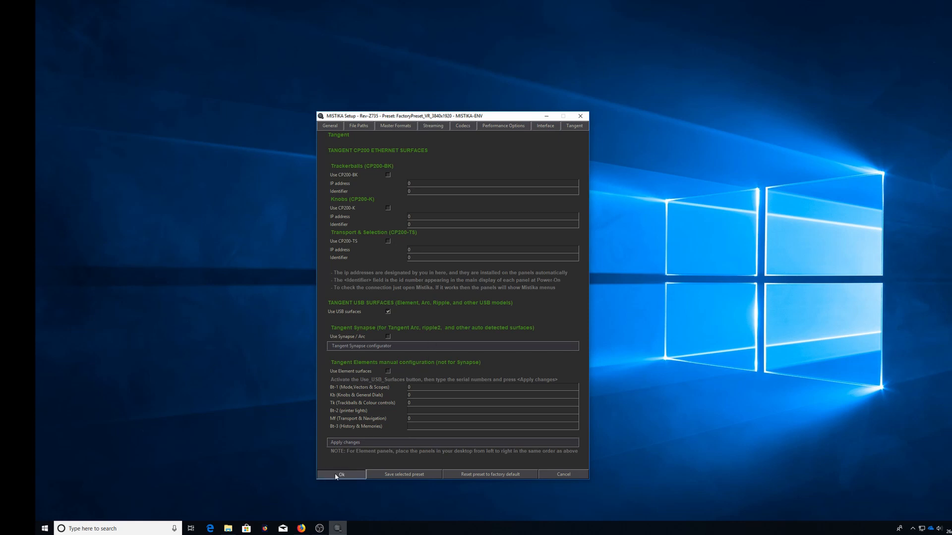
{"action": "left_click", "coordinate": [340, 474]}
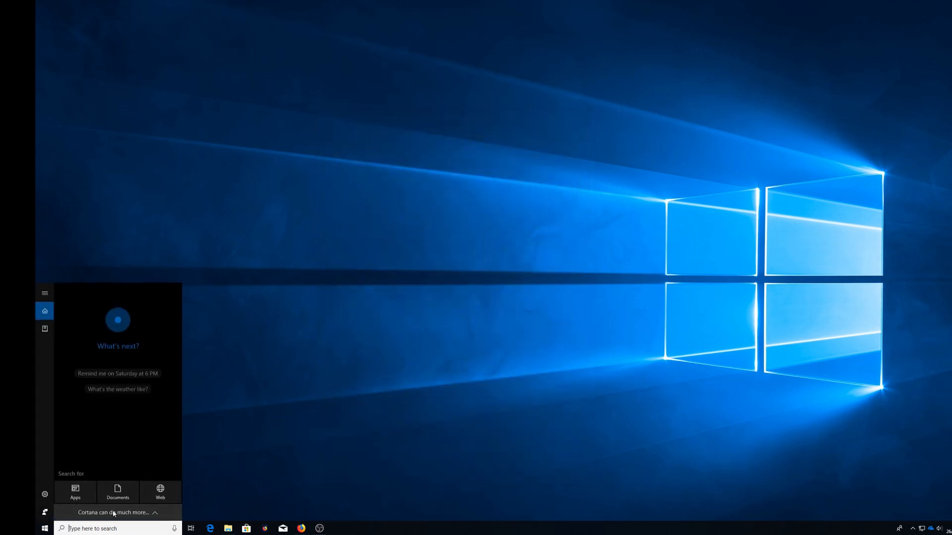
Step: Launch Mistika Boutique from Windows search, loading the empty test001 project timeline
{"action": "left_click", "coordinate": [559, 319]}
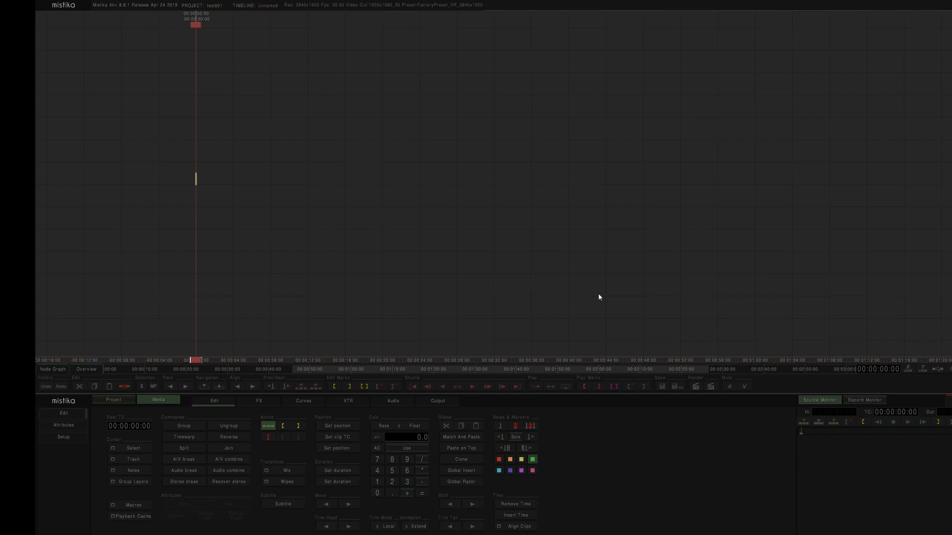
{"action": "left_click", "coordinate": [259, 401]}
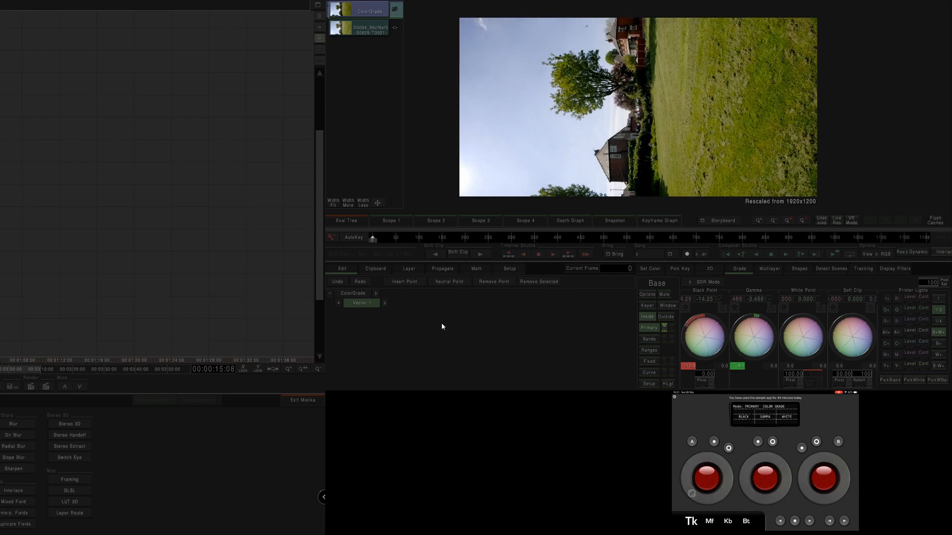
Step: Adjust Black Point and Gamma using the Tangent Tk trackball panel
{"action": "left_click", "coordinate": [727, 521]}
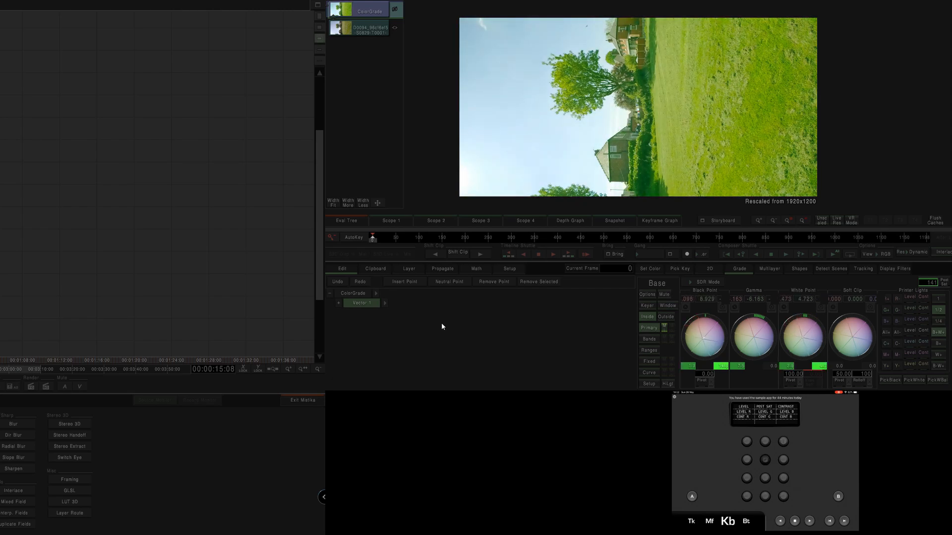
Step: Turn Kb panel knobs for a greener, brighter grade, then switch to Bt panel
{"action": "left_click", "coordinate": [746, 522]}
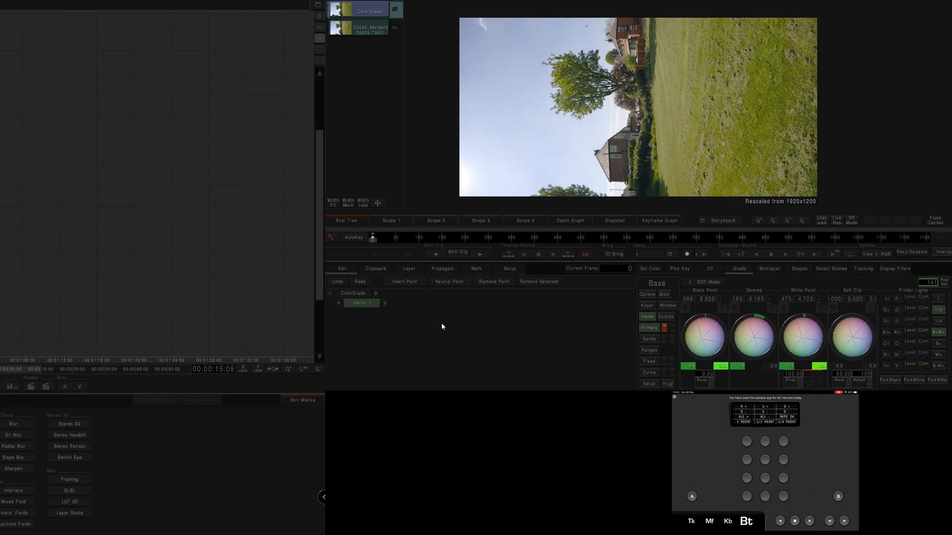